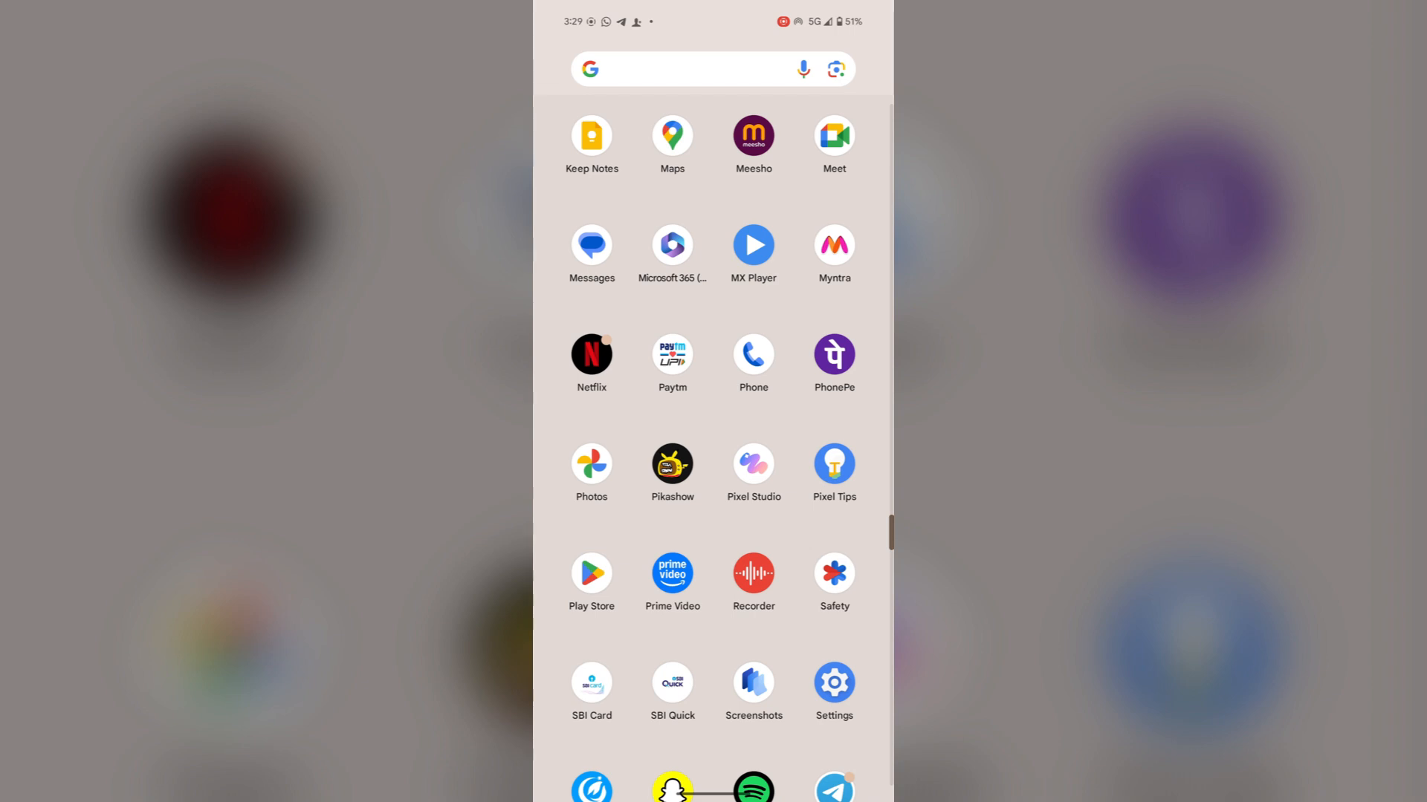
- Launch Settings and land on the System page from the app drawer
left_click(832, 688)
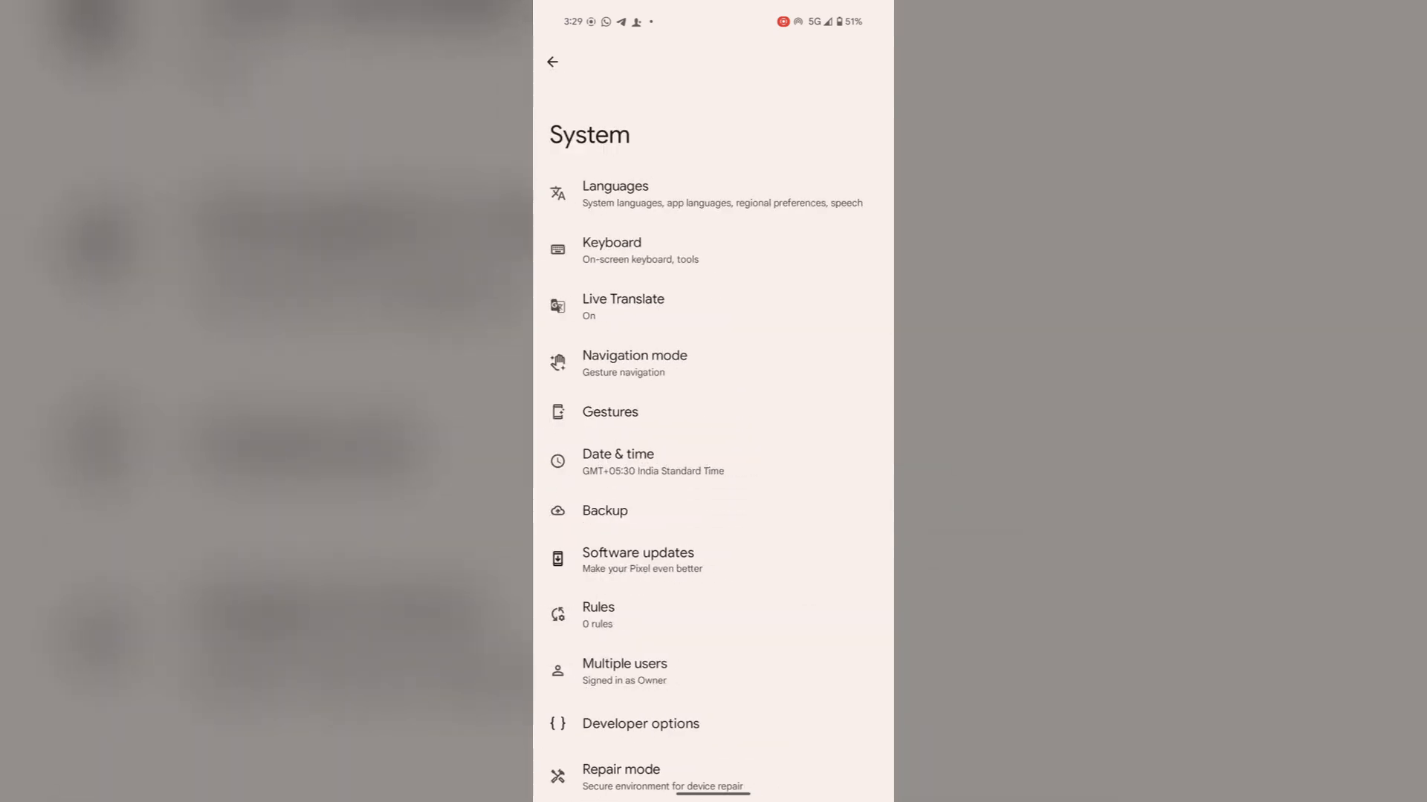
- View Software updates and check the pending system update
left_click(638, 559)
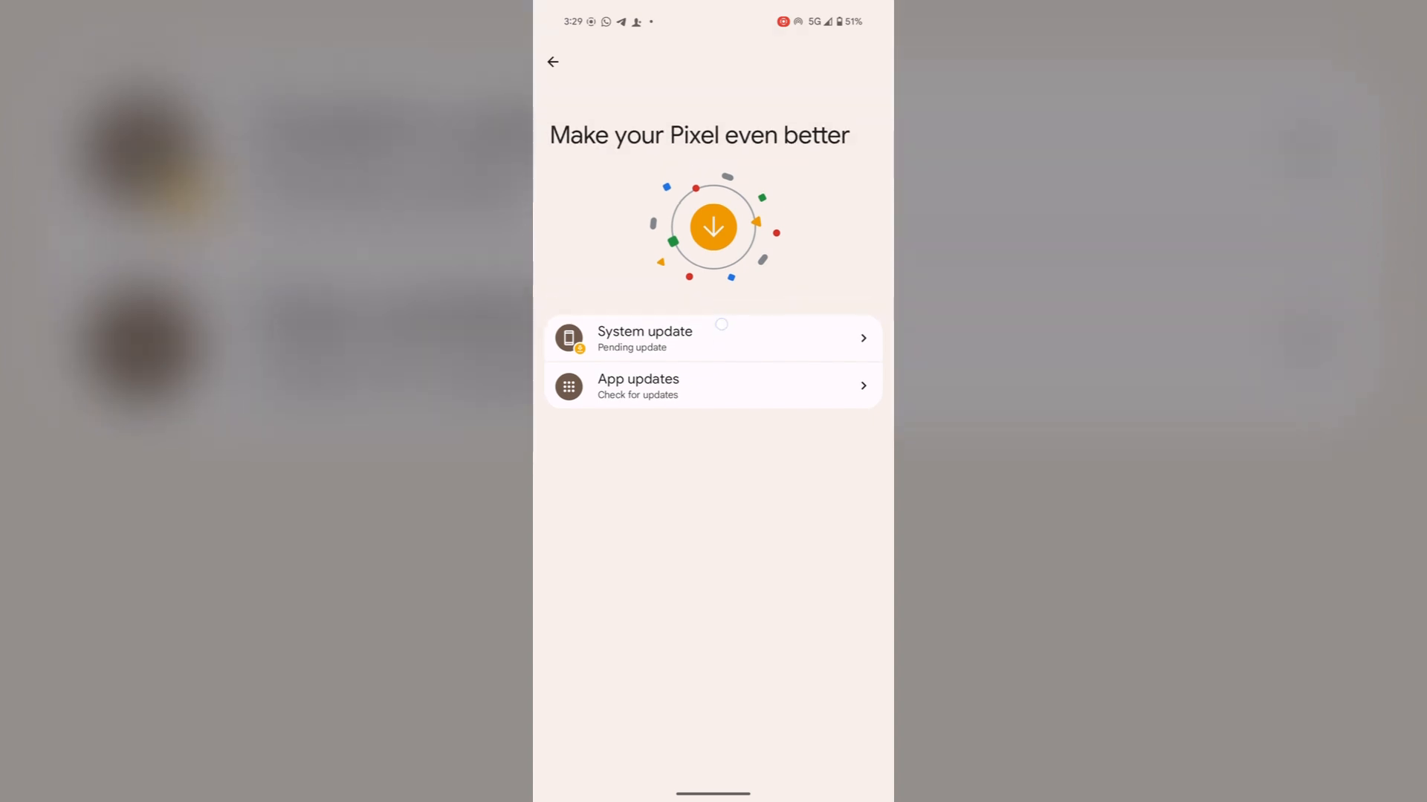
left_click(712, 337)
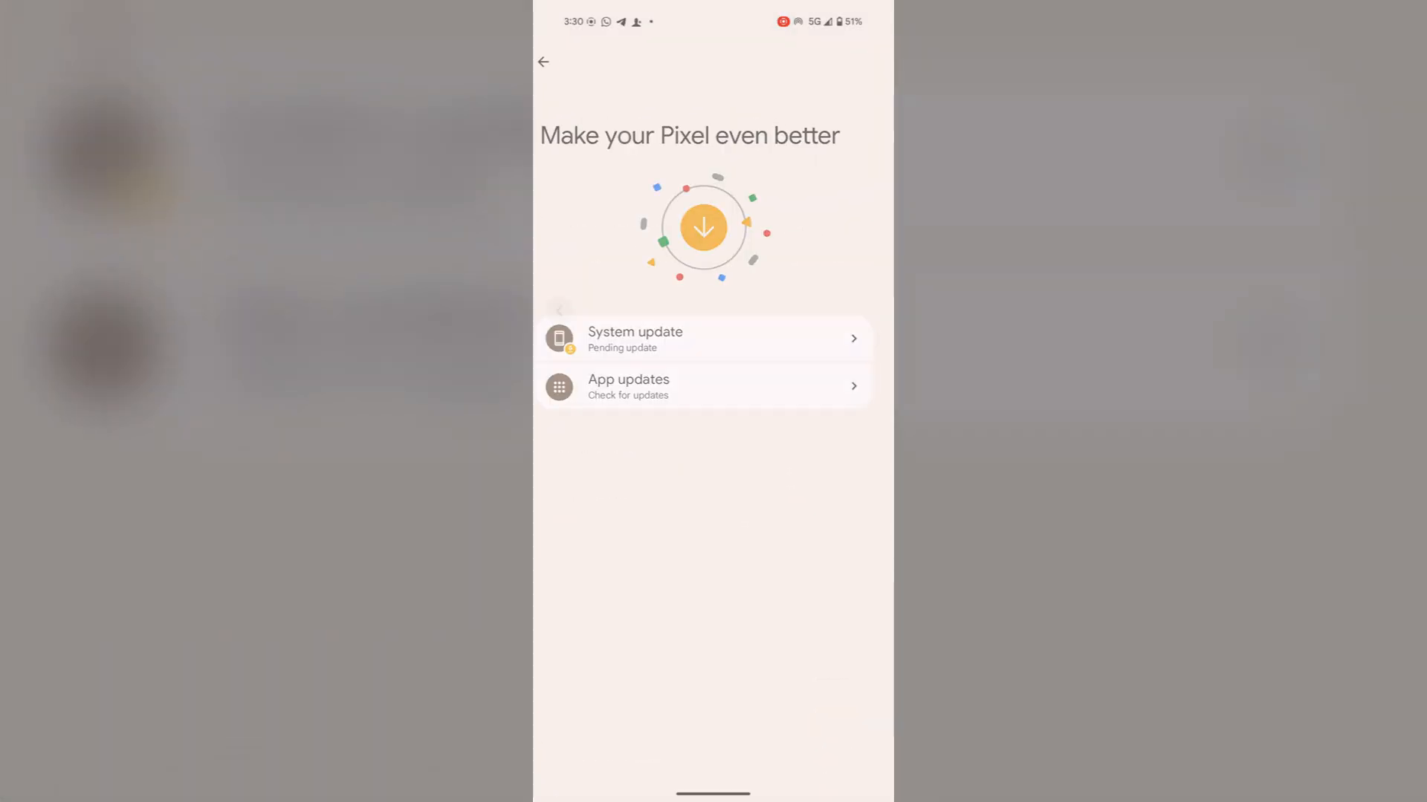
- Go back to System and reach Reset options with Mobile Network and Bluetooth & Wi-Fi resets
left_click(544, 62)
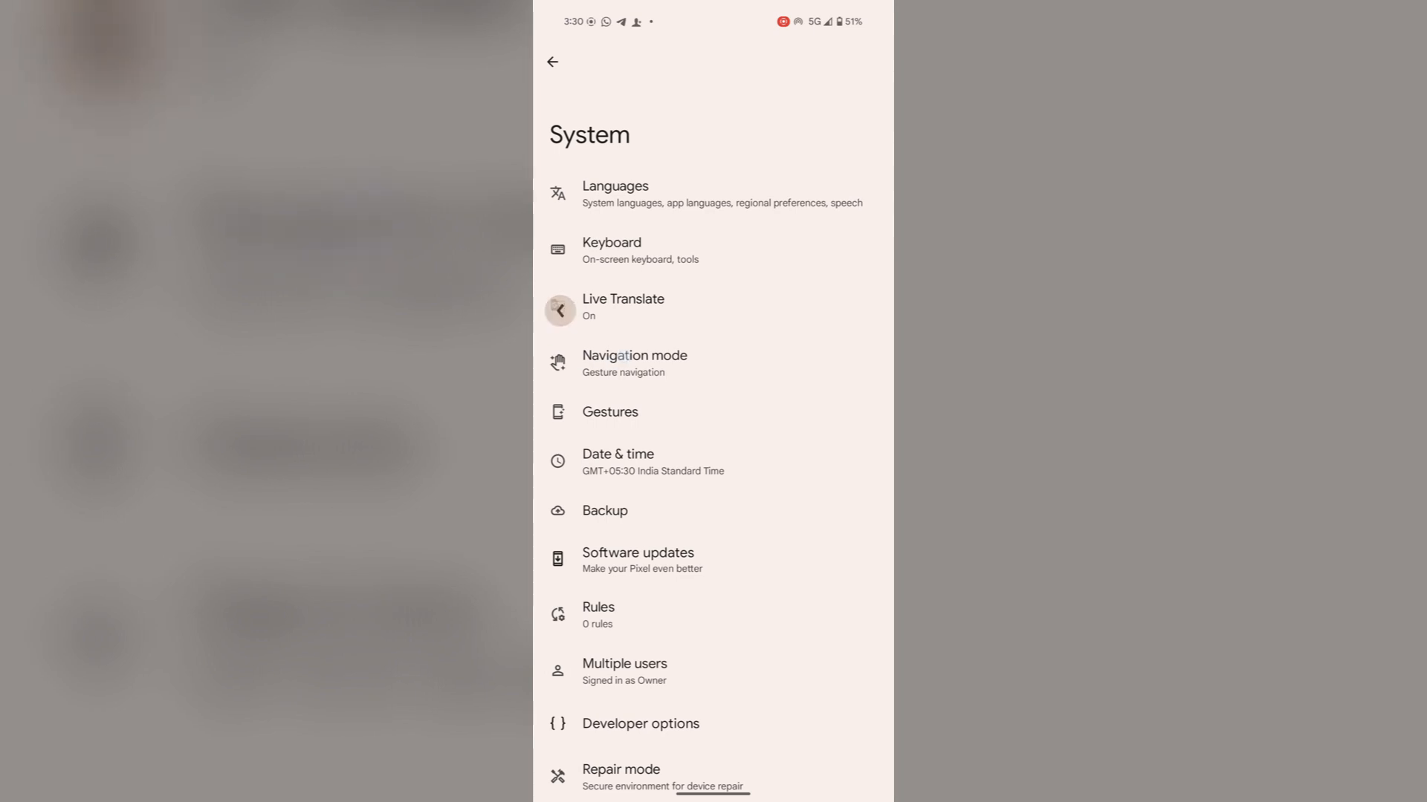
scroll("up", 3)
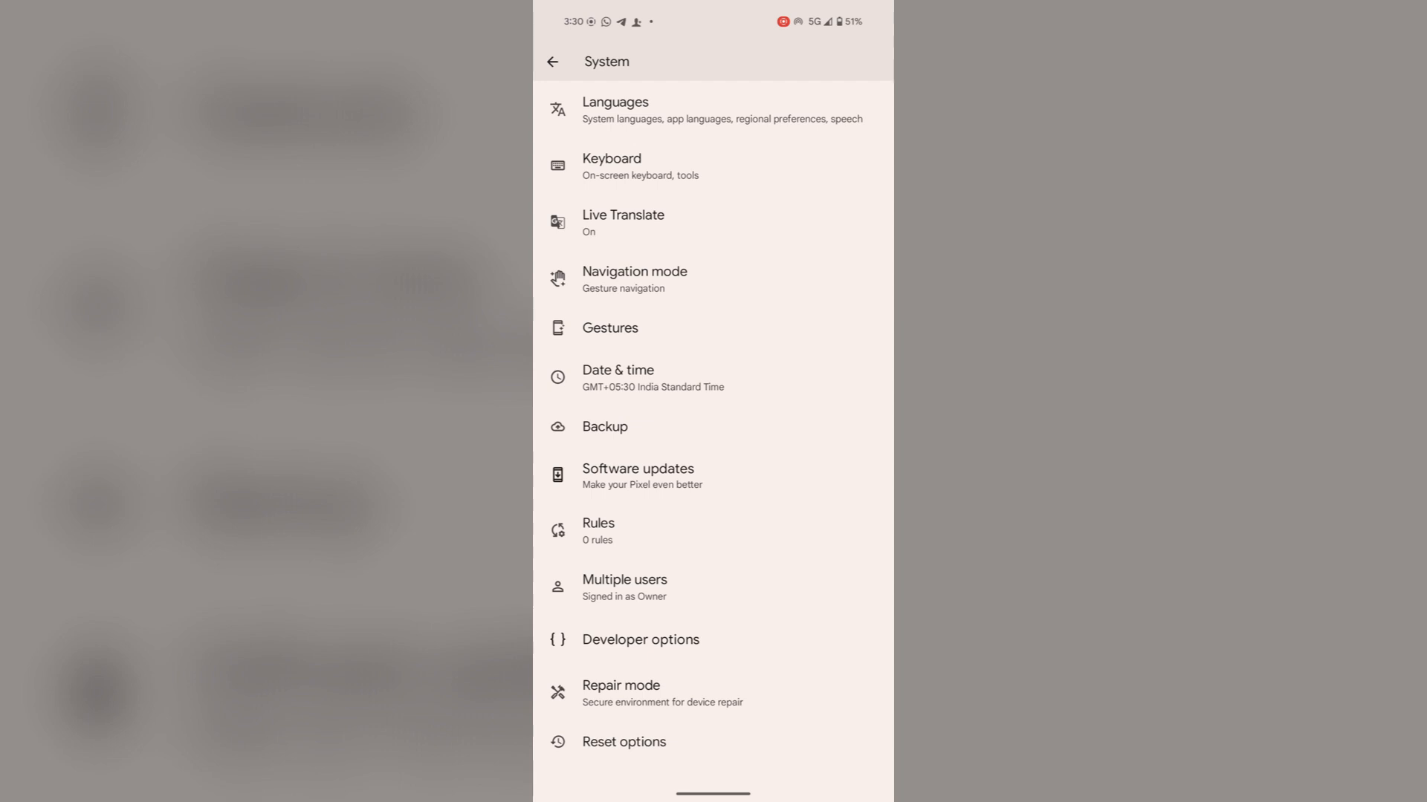
left_click(624, 741)
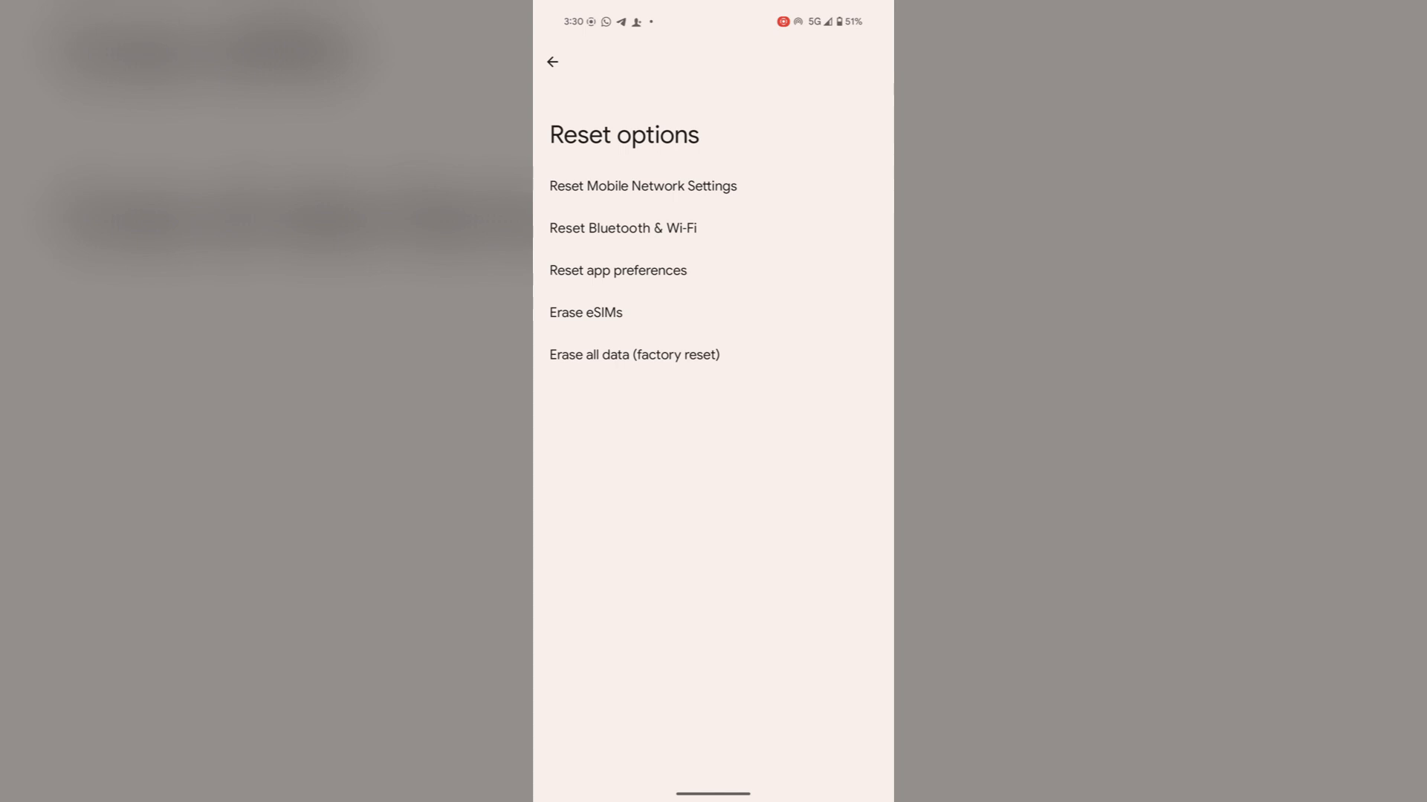
left_click(617, 270)
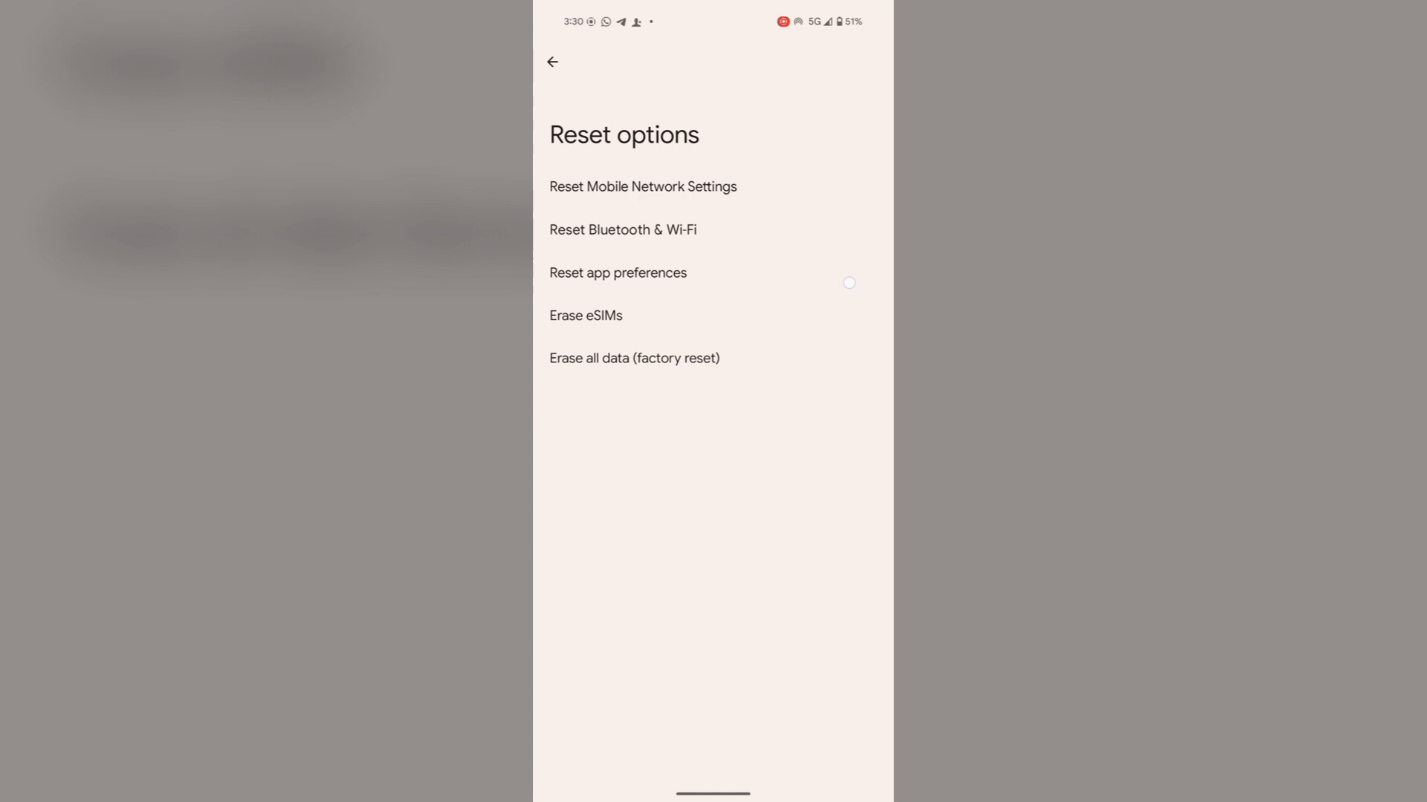